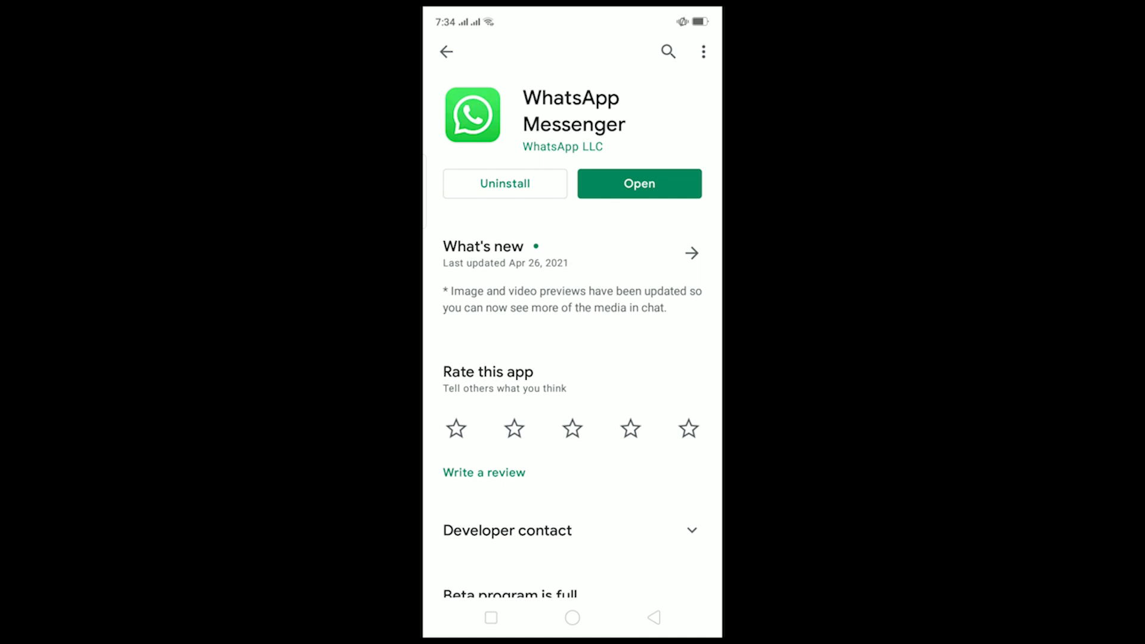
- Return to the home screen, swipe to WhatsApp's page, and long-press its icon for the shortcut menu
{"action": "left_click", "coordinate": [491, 618]}
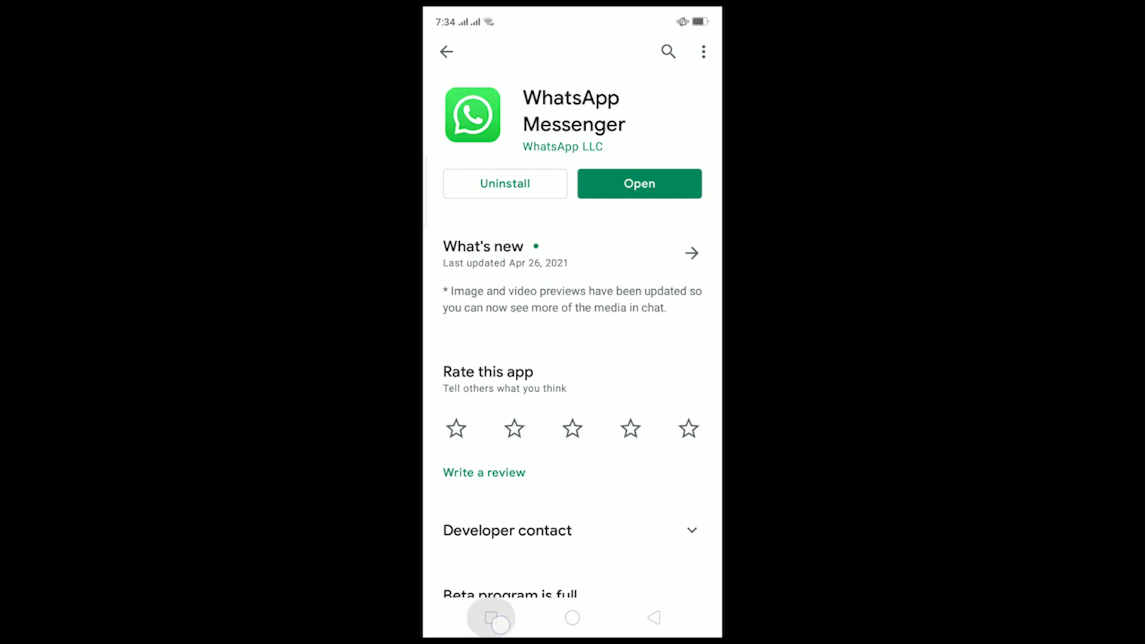
{"action": "left_click", "coordinate": [638, 184]}
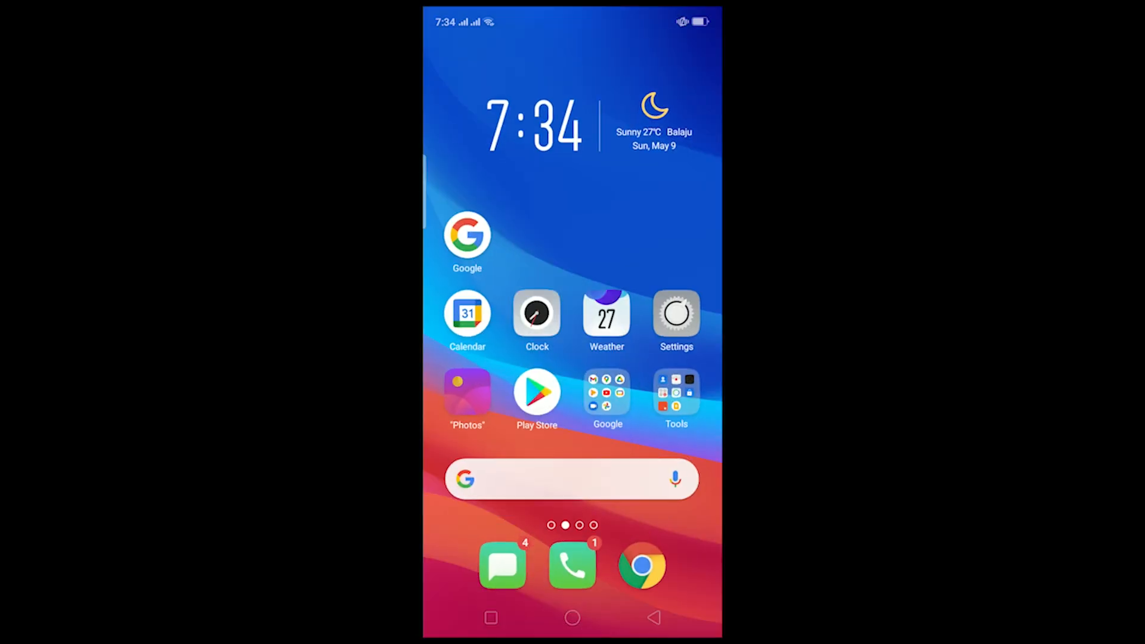
{"action": "scroll", "scroll_direction": "left", "scroll_amount": 3}
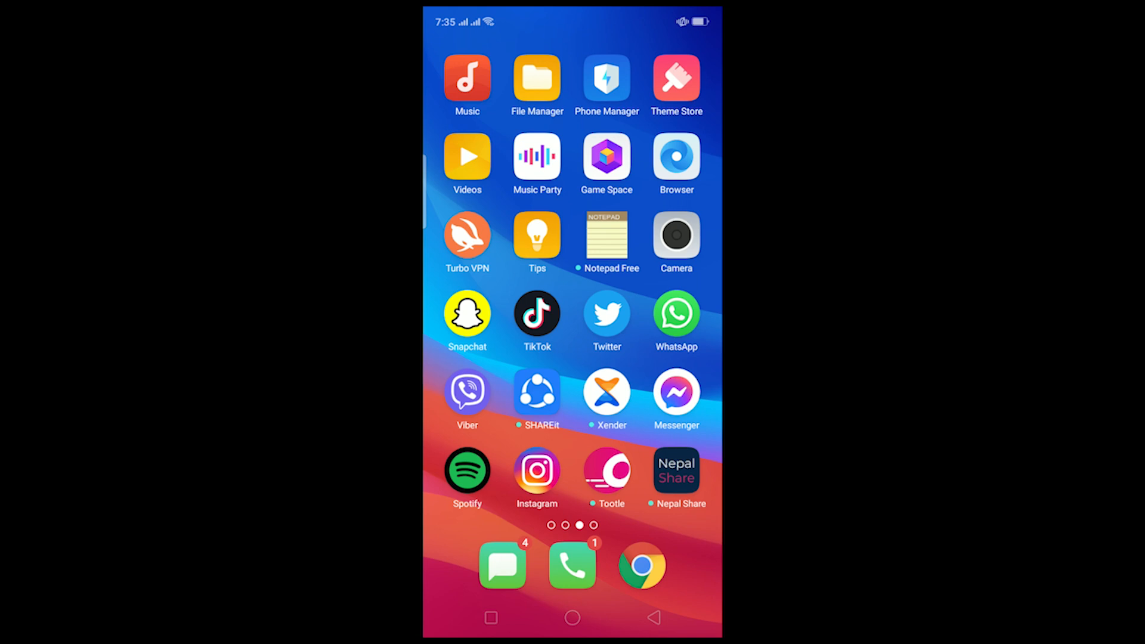
{"action": "left_click", "coordinate": [676, 315]}
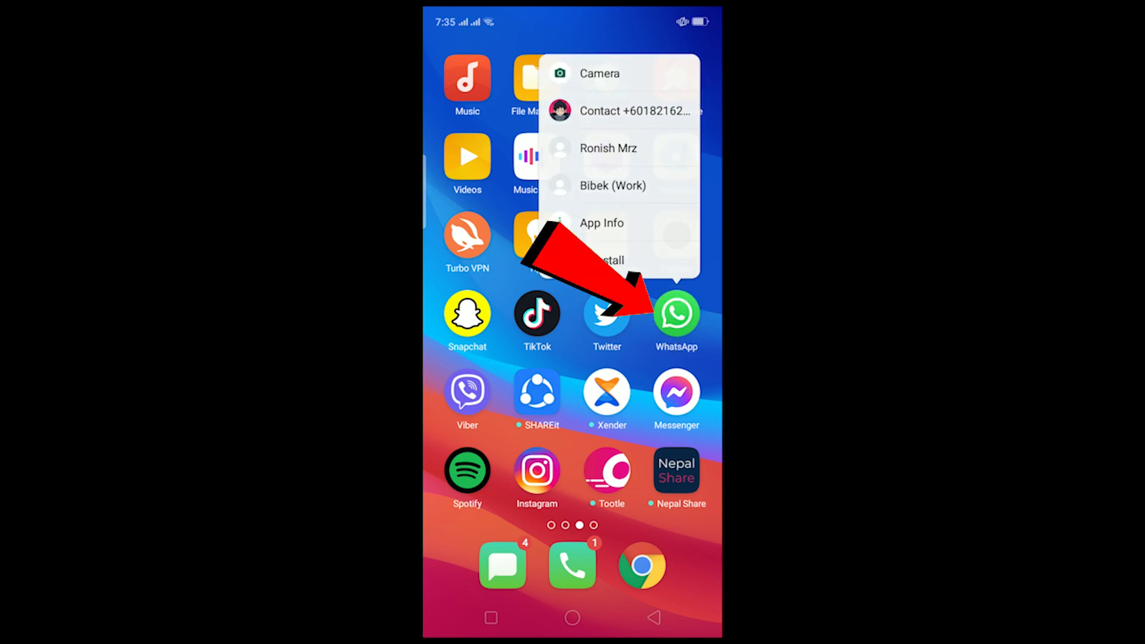
- Clear WhatsApp's data under App Info > Storage Usage, then view its Permissions page
{"action": "left_click", "coordinate": [601, 223]}
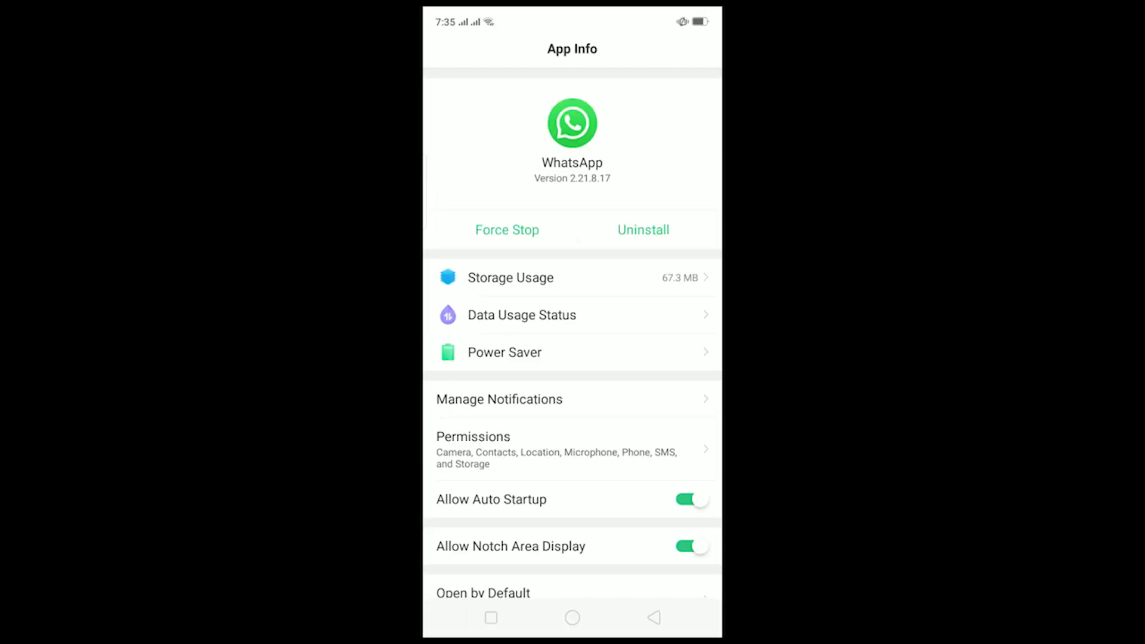
{"action": "left_click", "coordinate": [509, 277]}
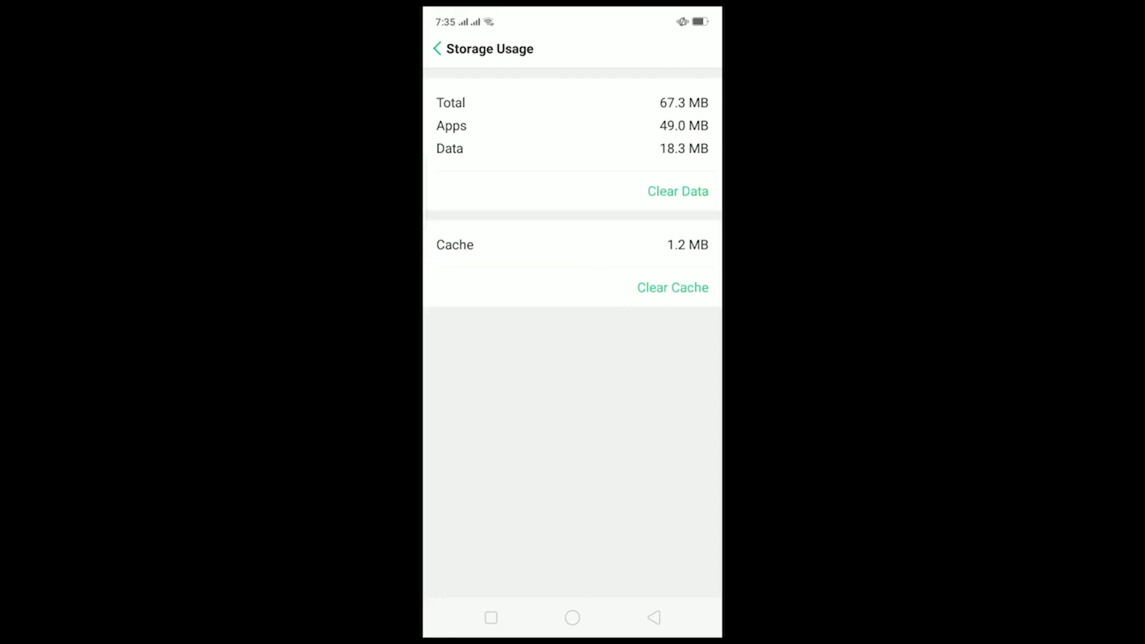
{"action": "left_click", "coordinate": [678, 191]}
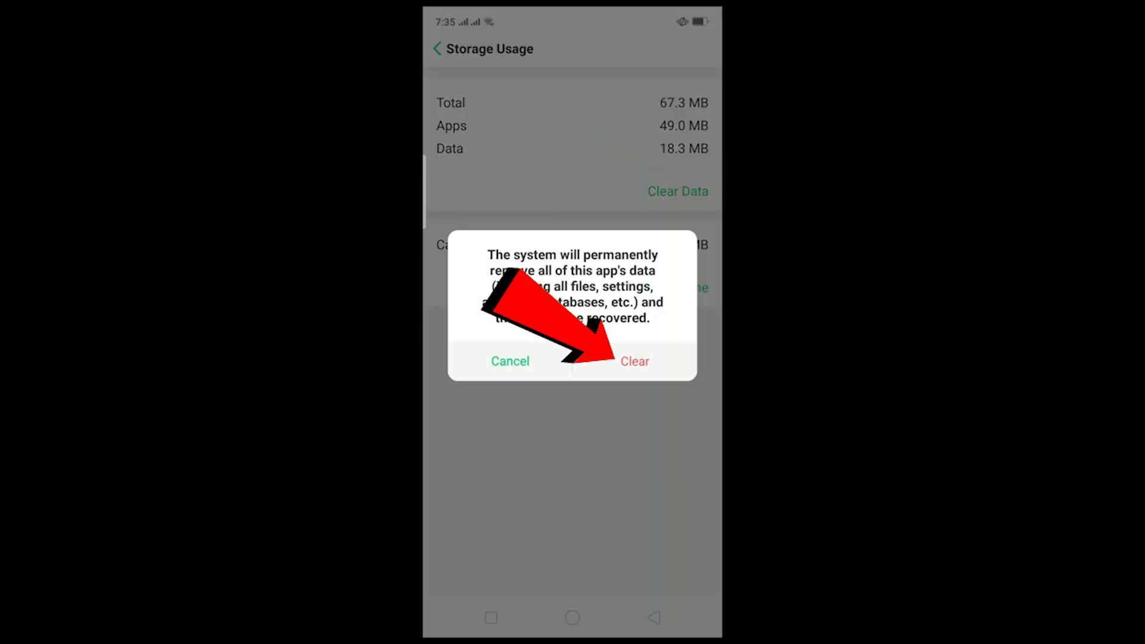
{"action": "left_click", "coordinate": [635, 361]}
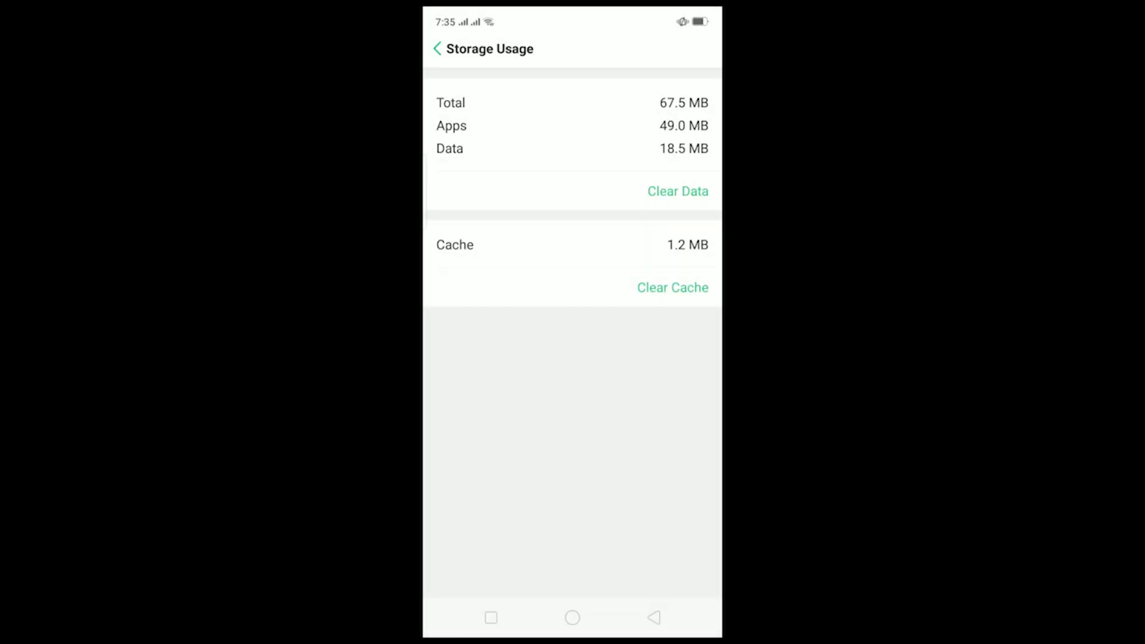
{"action": "left_click", "coordinate": [440, 49]}
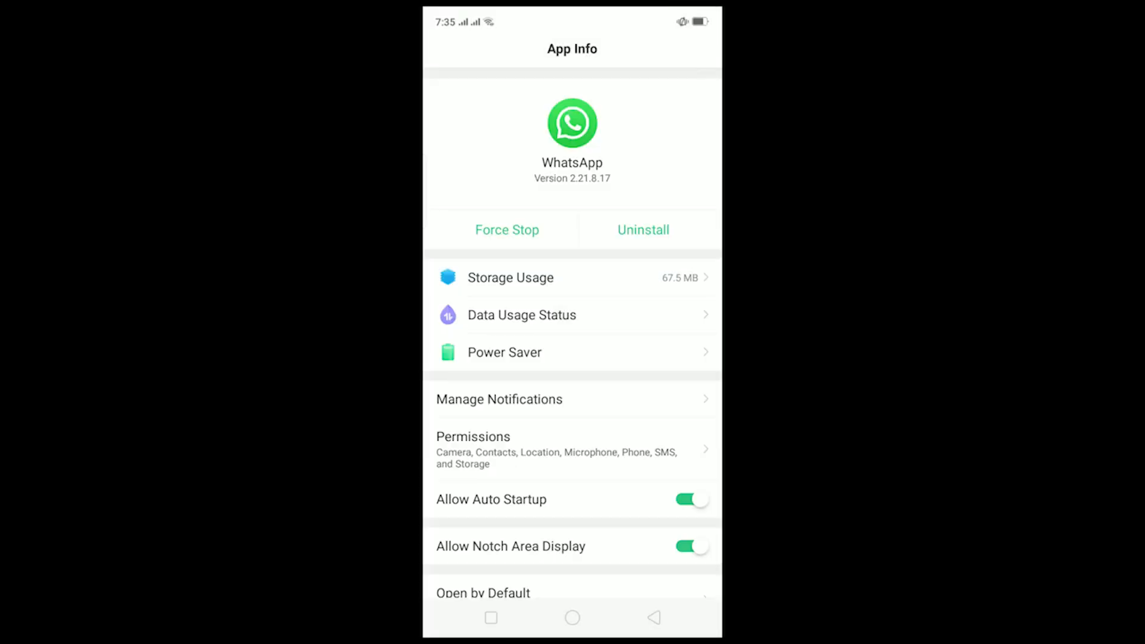
{"action": "left_click", "coordinate": [473, 437]}
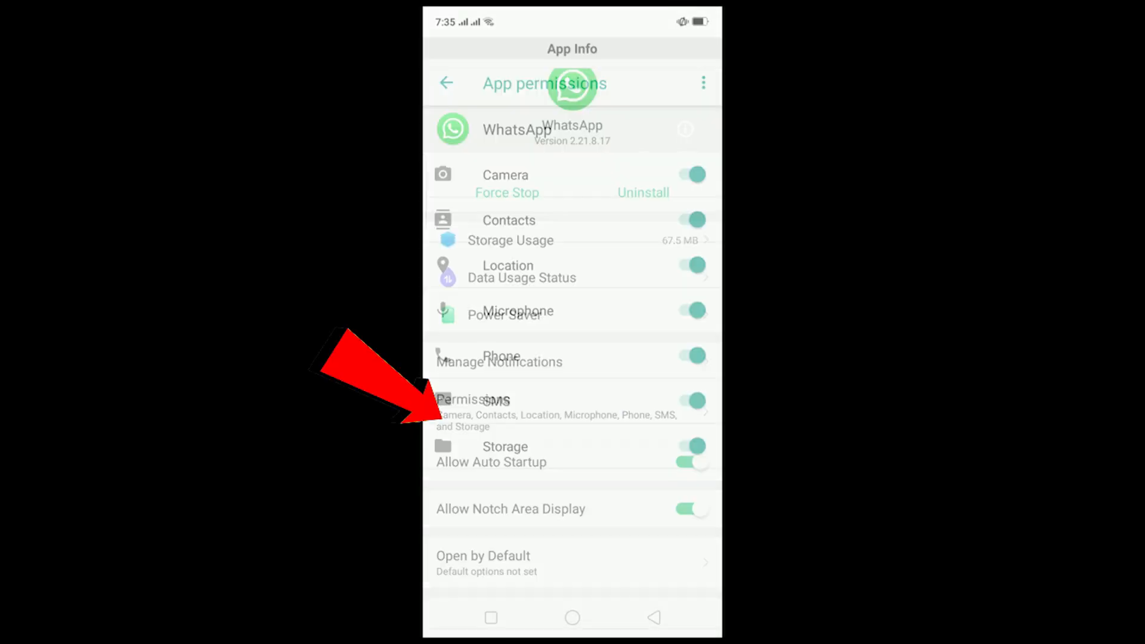